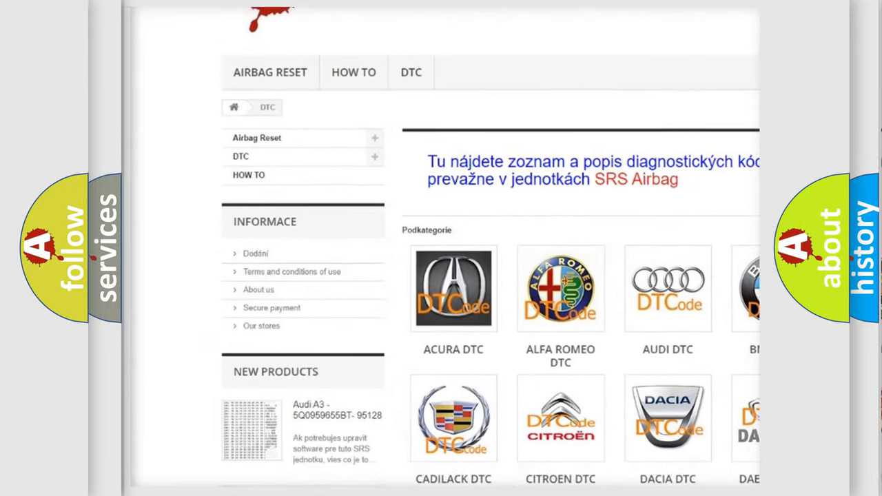
{"action": "scroll", "scroll_direction": "down", "scroll_amount": 3}
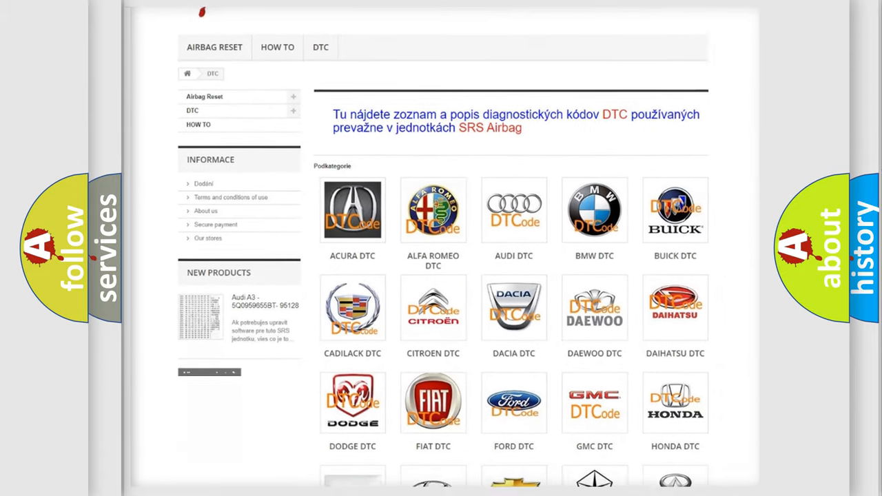
{"action": "scroll", "scroll_direction": "down", "scroll_amount": 3}
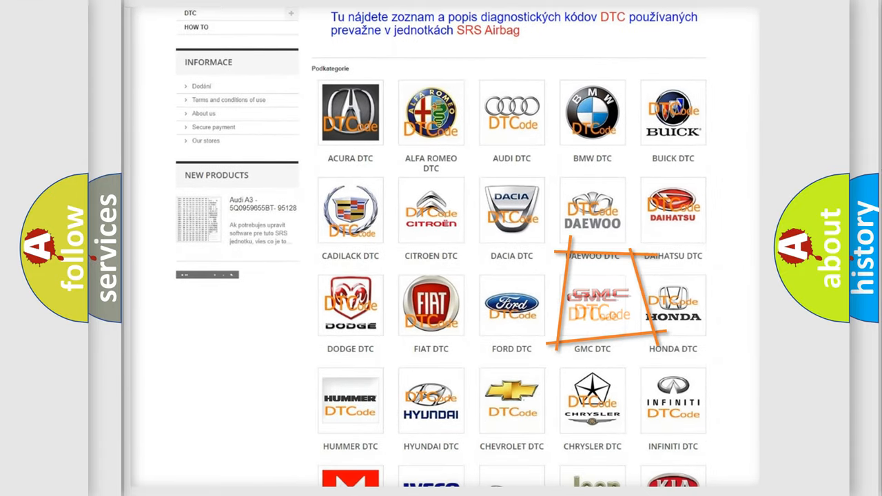